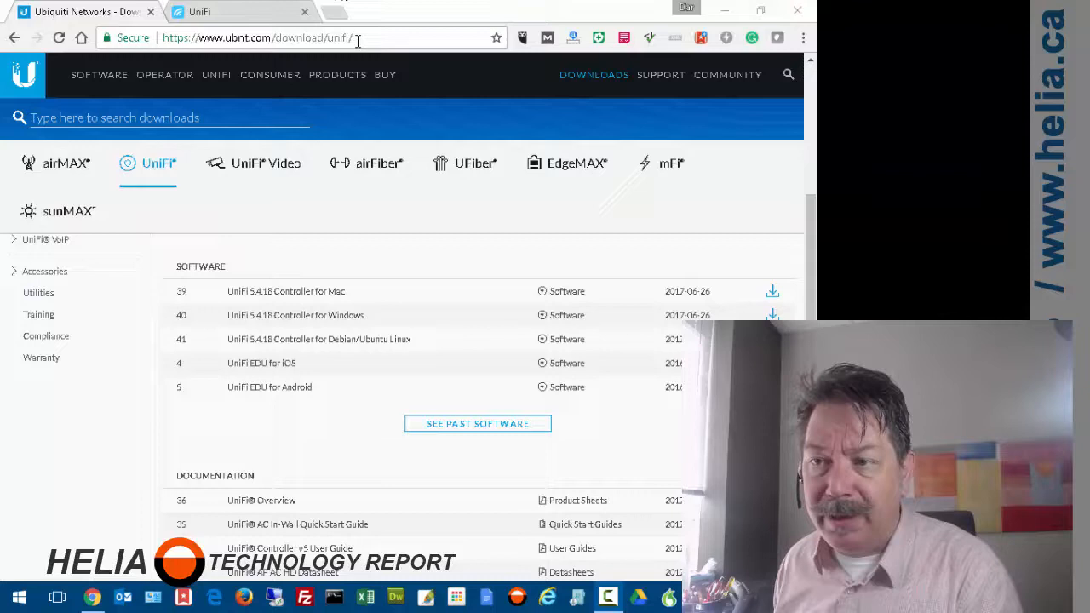
mouse_move(214, 293)
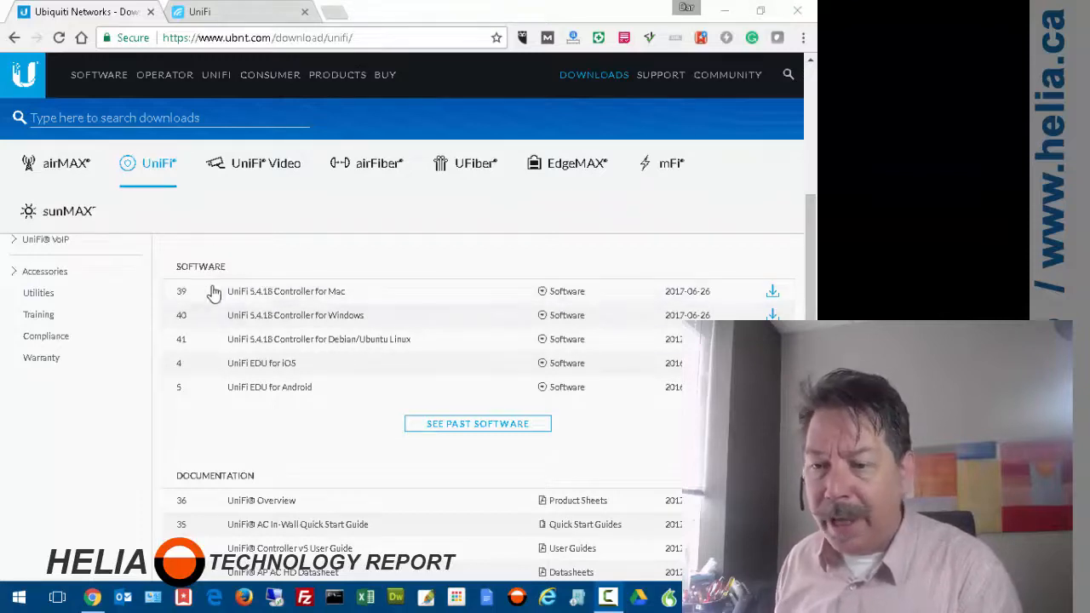
mouse_move(259, 323)
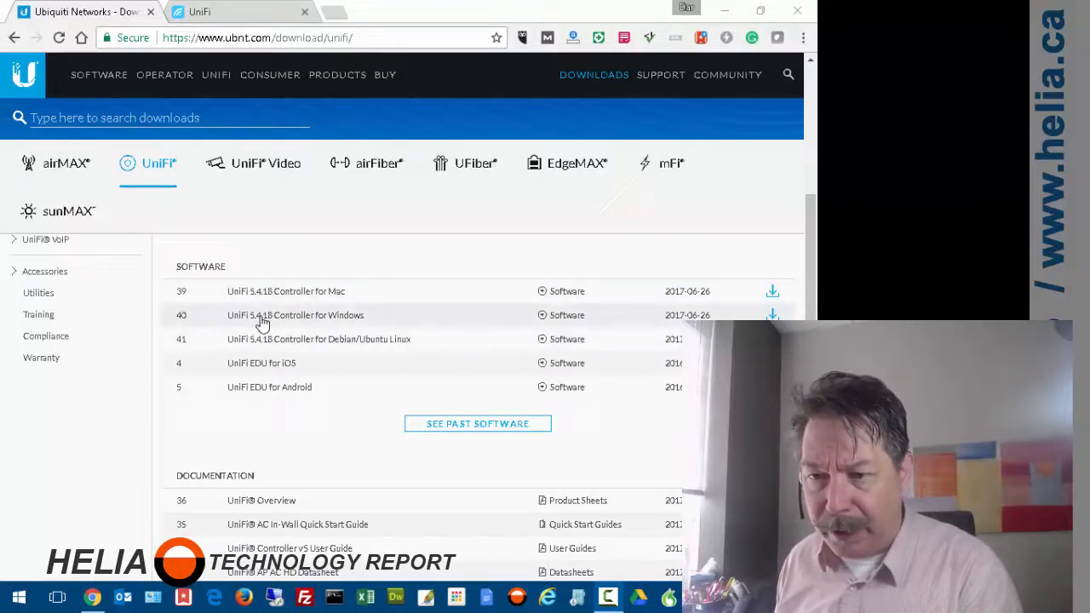
mouse_move(327, 327)
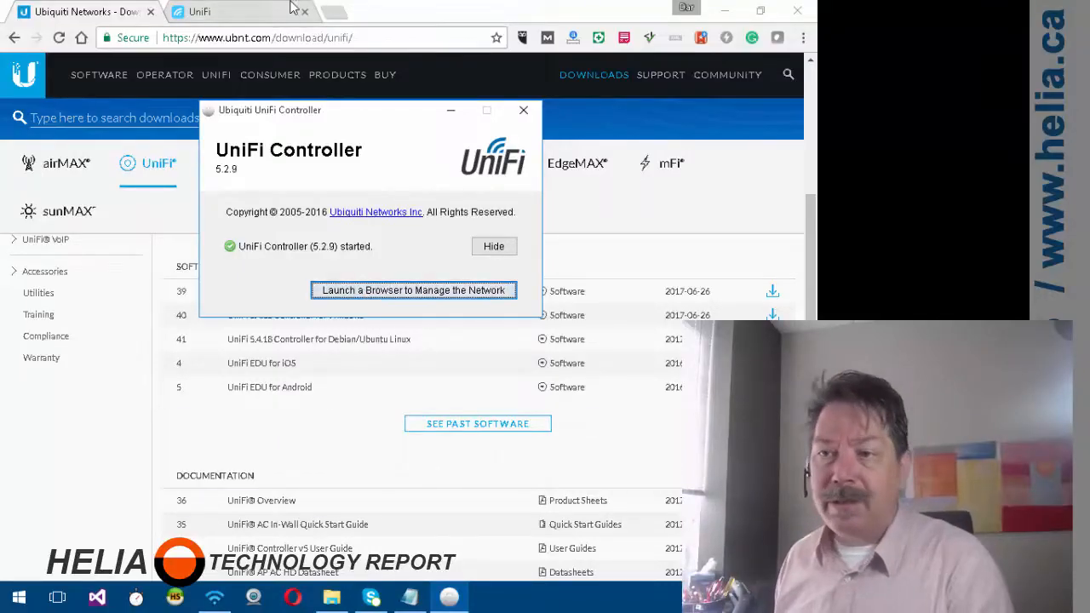
Launch the controller's management page in the browser and sign in to reach the dashboard
left_click(412, 289)
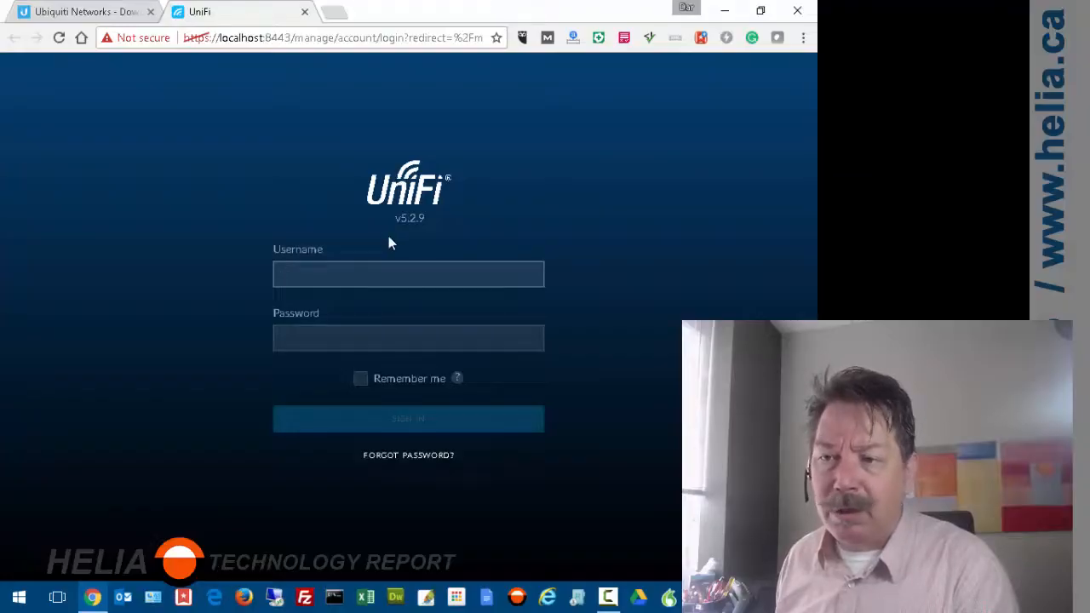
left_click(408, 272)
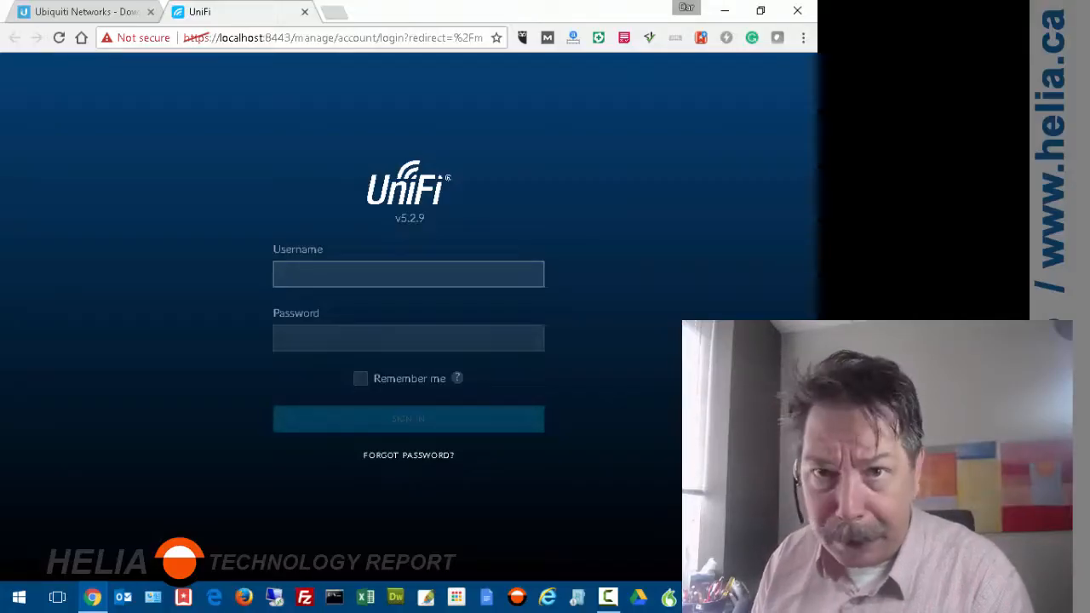
left_click(409, 418)
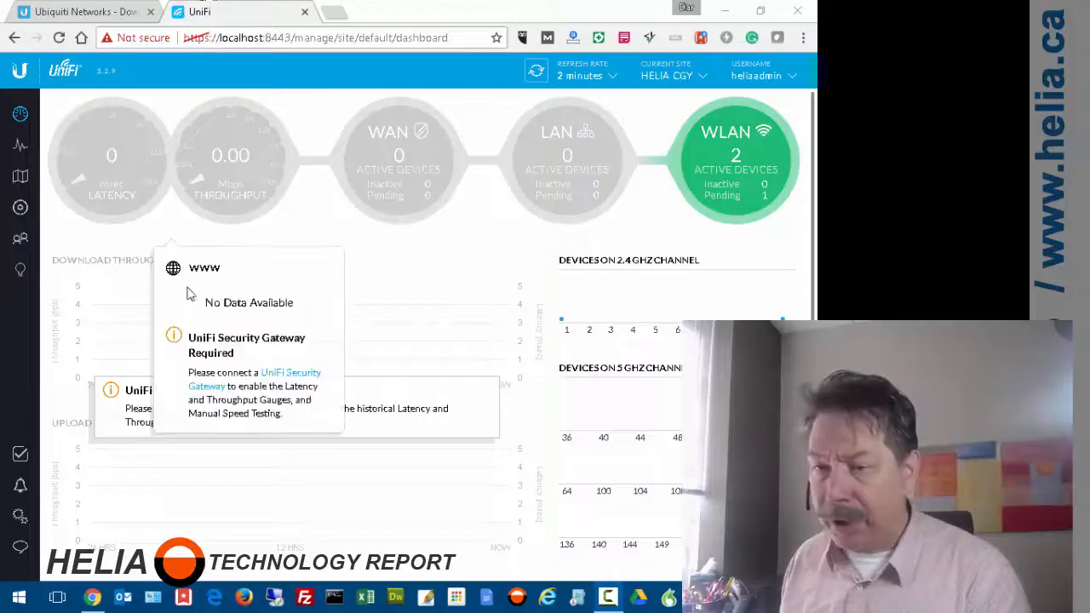
mouse_move(735, 133)
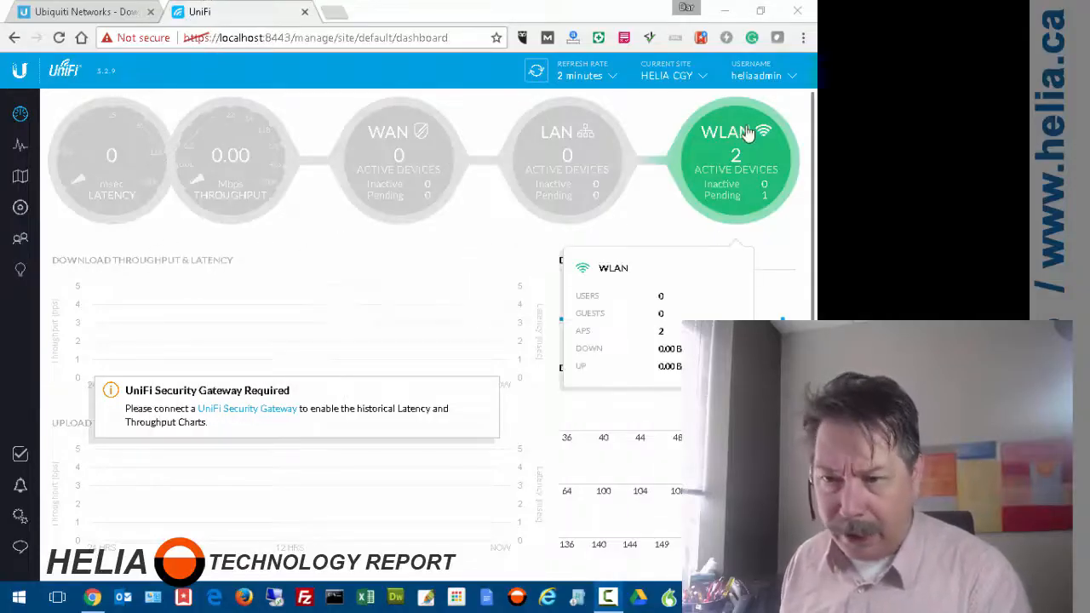
mouse_move(728, 174)
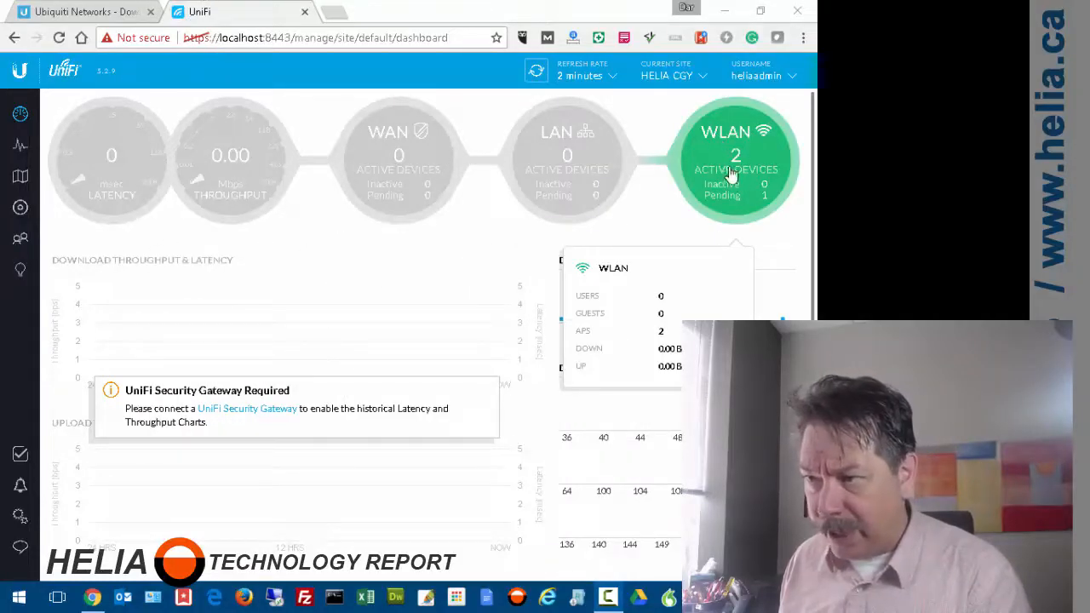
mouse_move(765, 187)
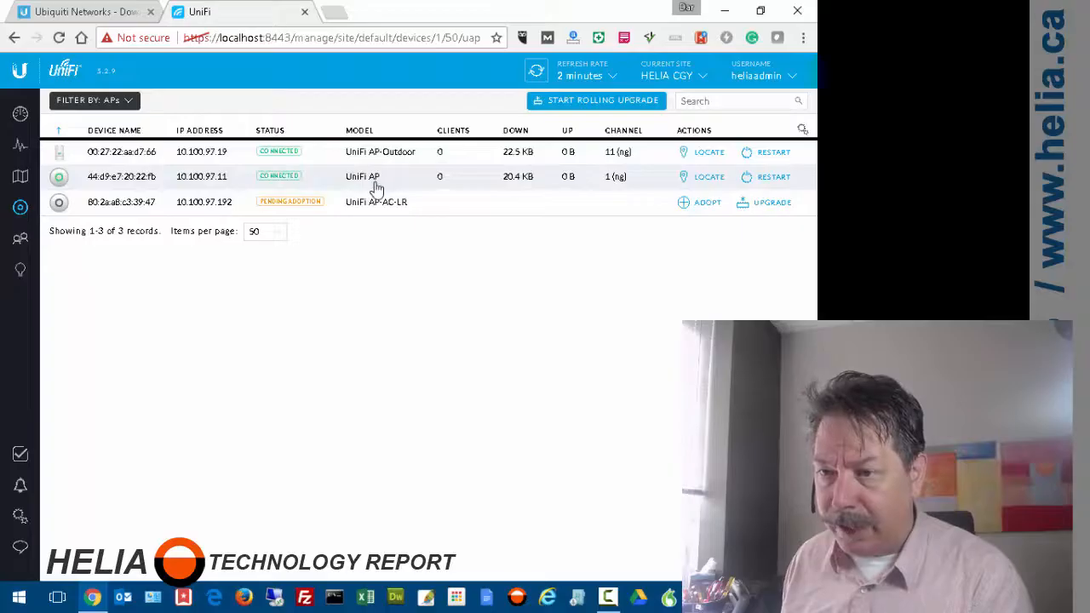
mouse_move(361, 180)
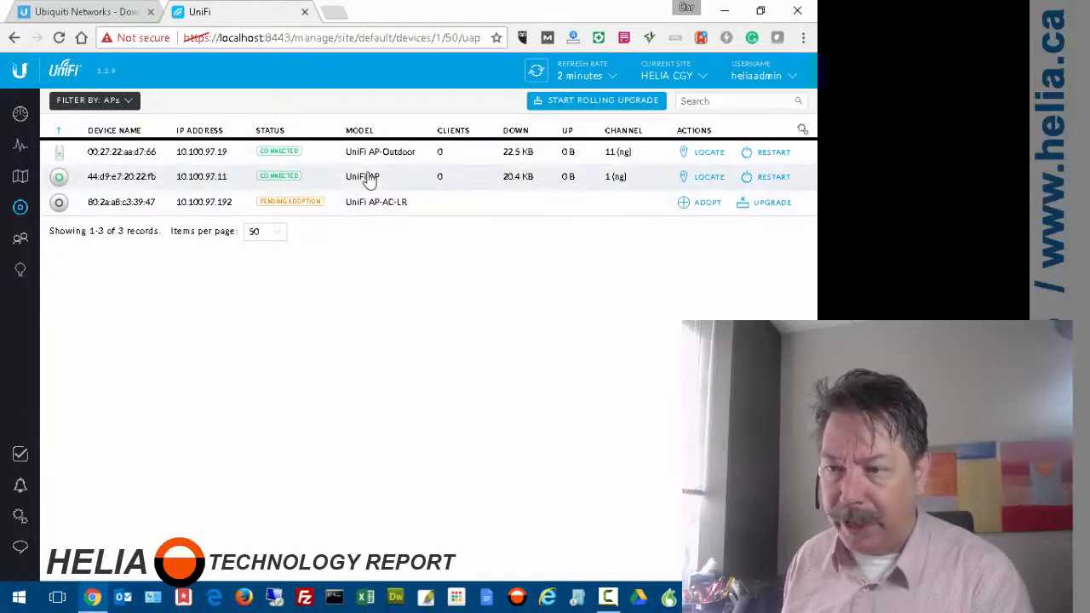
mouse_move(402, 211)
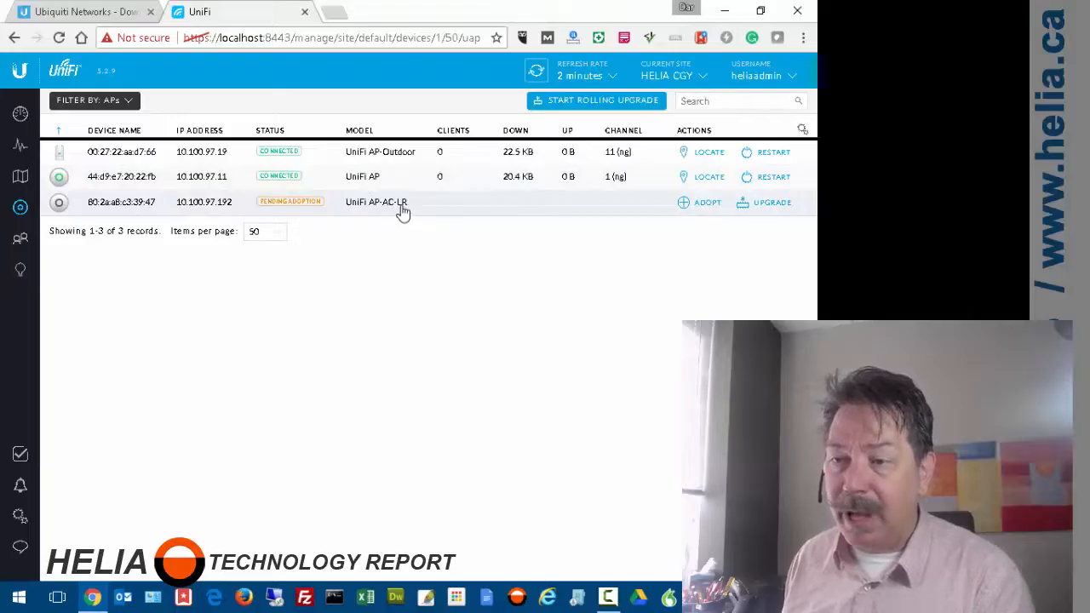
mouse_move(204, 215)
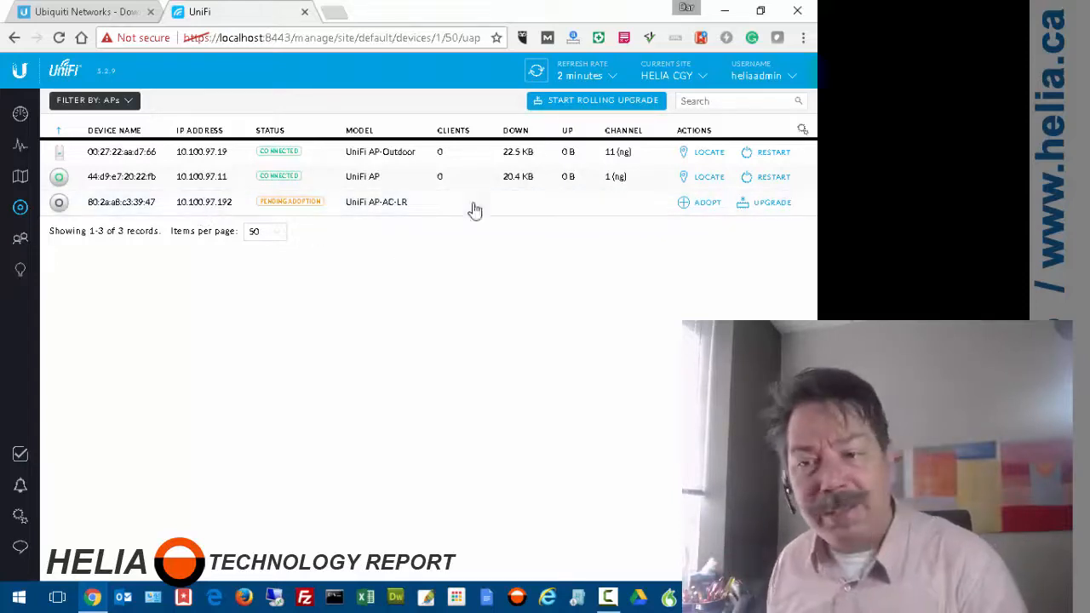
mouse_move(371, 249)
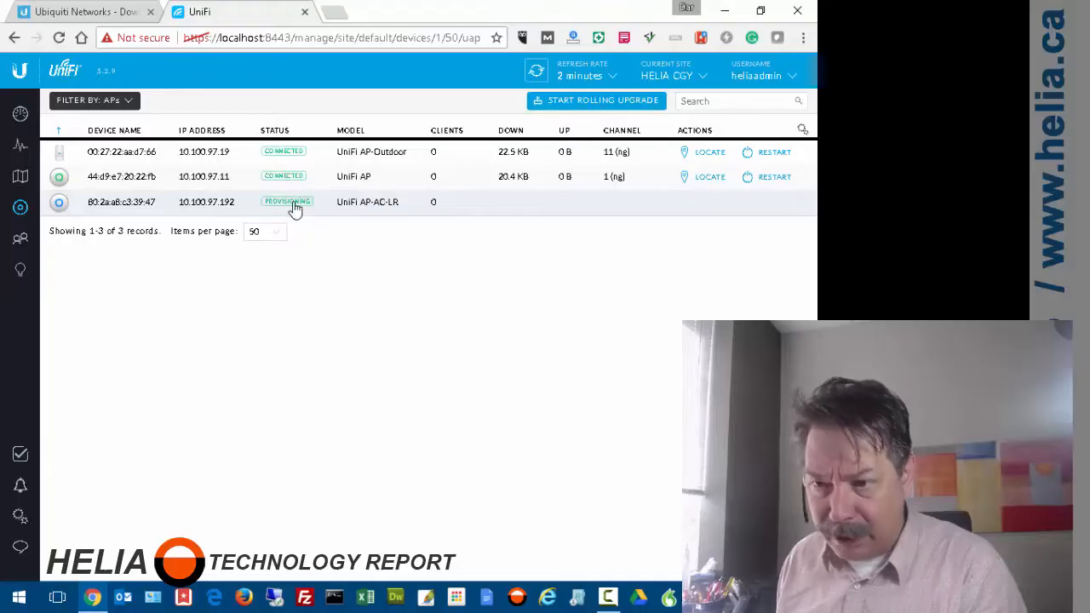
mouse_move(308, 276)
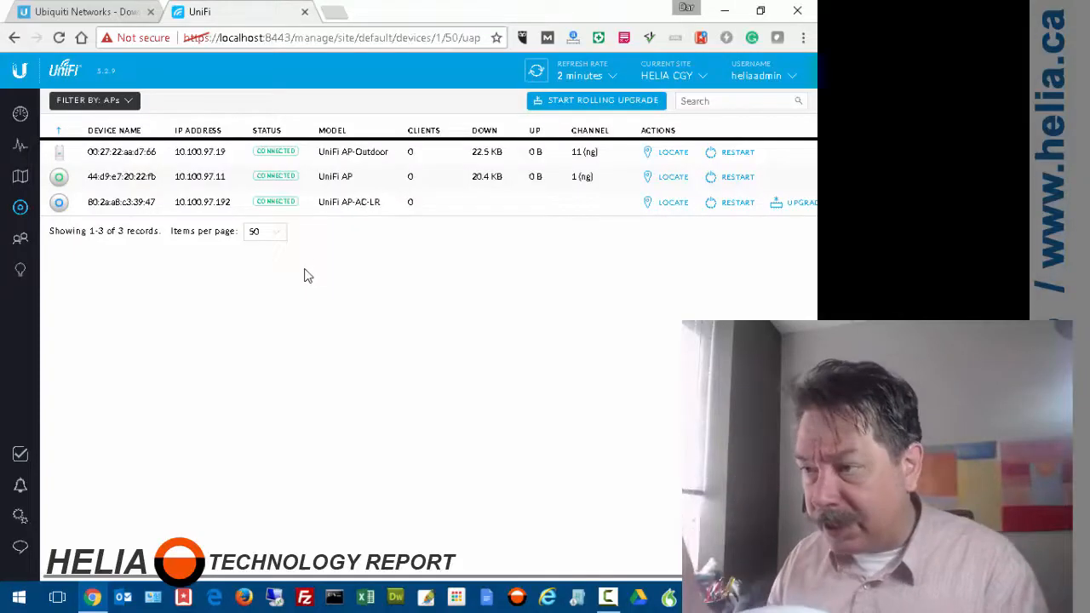
mouse_move(728, 92)
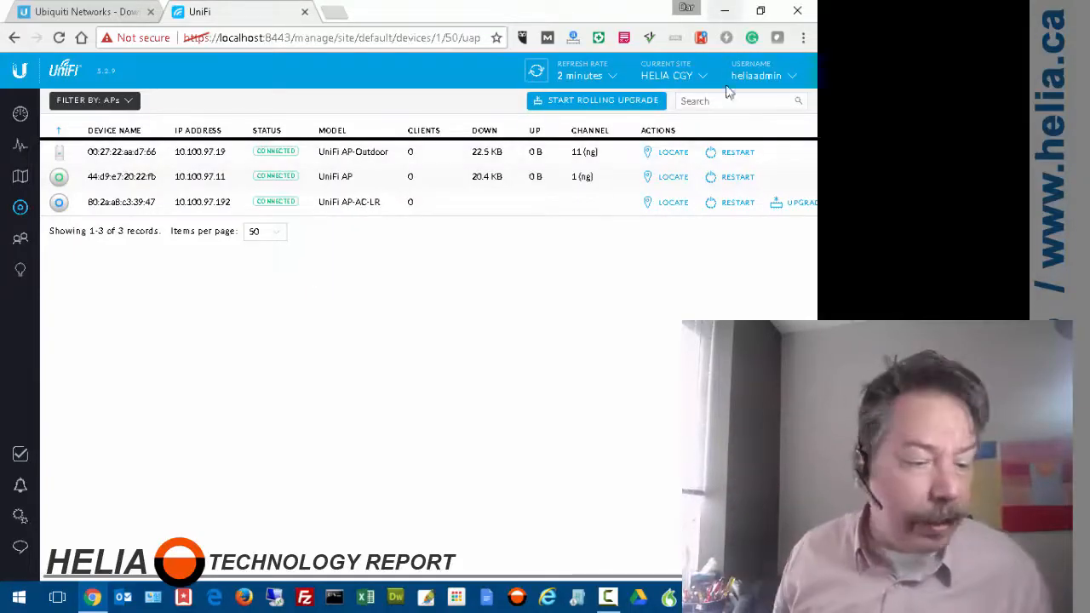
mouse_move(782, 204)
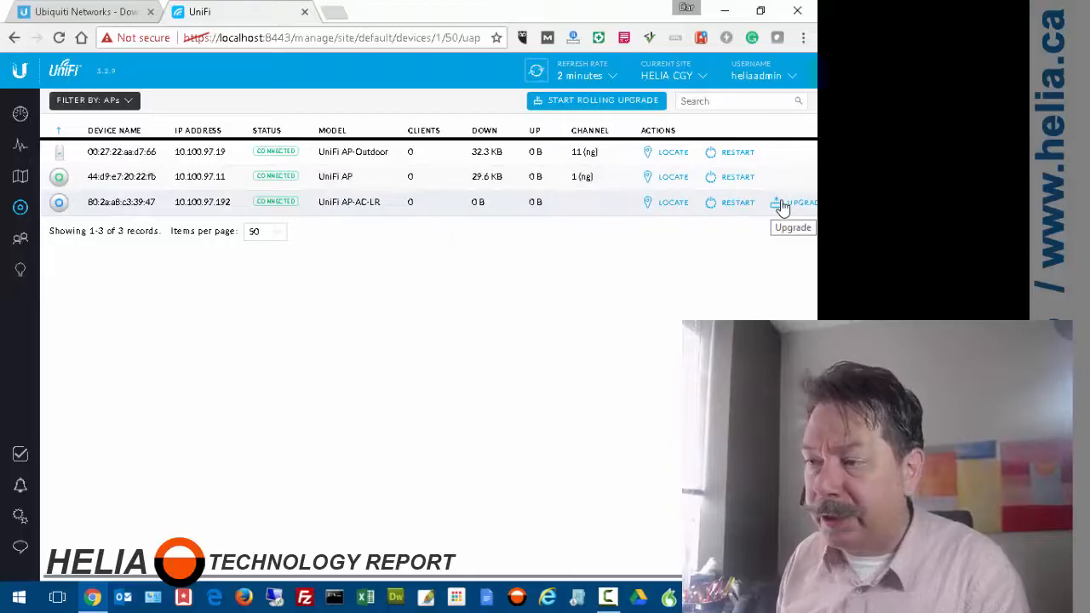
Request and confirm a firmware upgrade for the UniFi AP-AC-LR access point
left_click(777, 201)
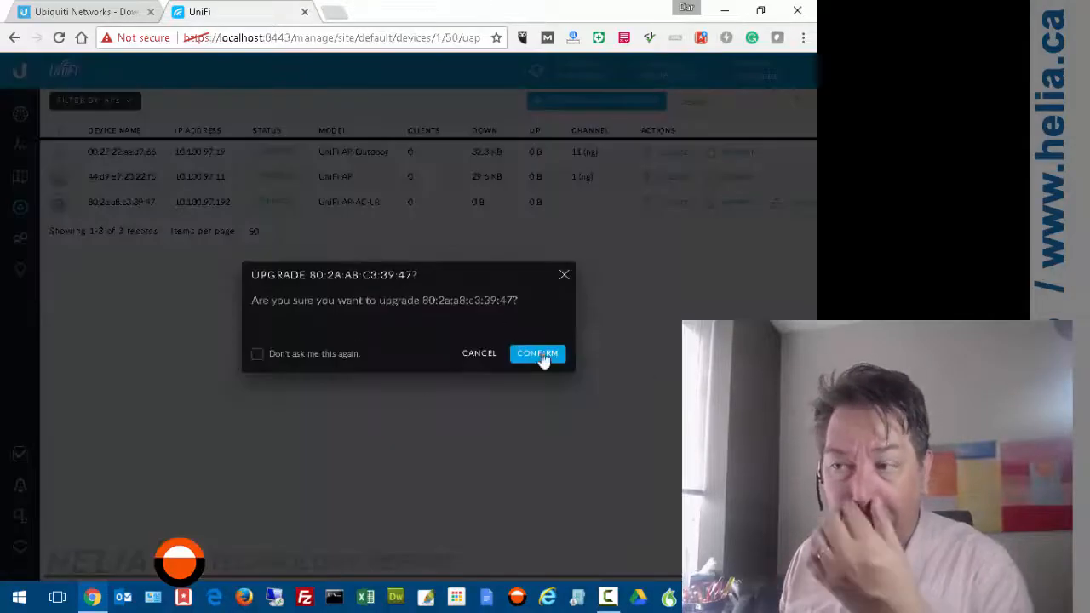
left_click(538, 353)
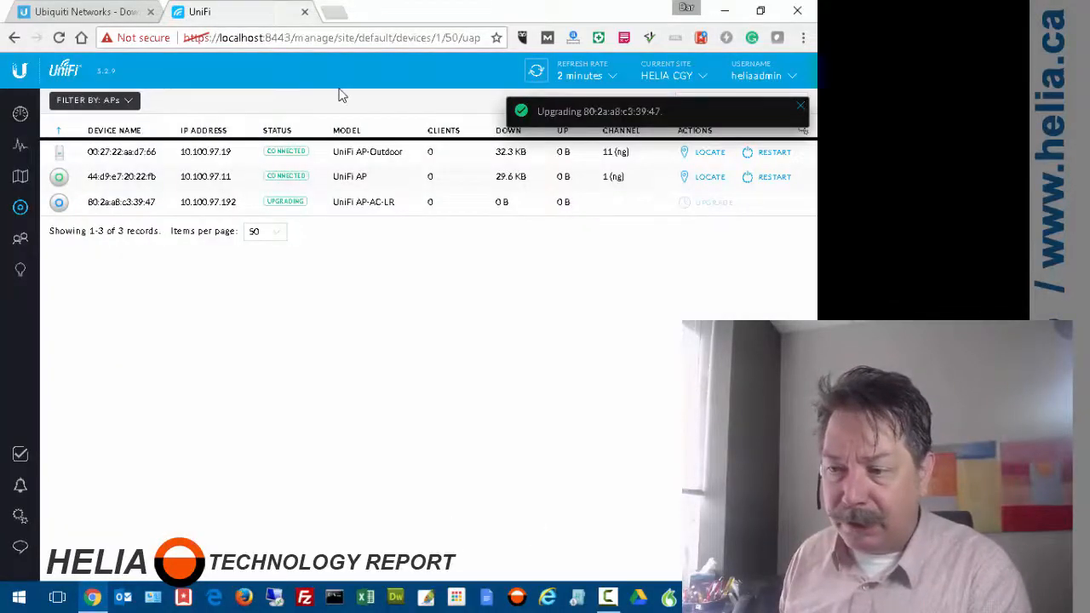